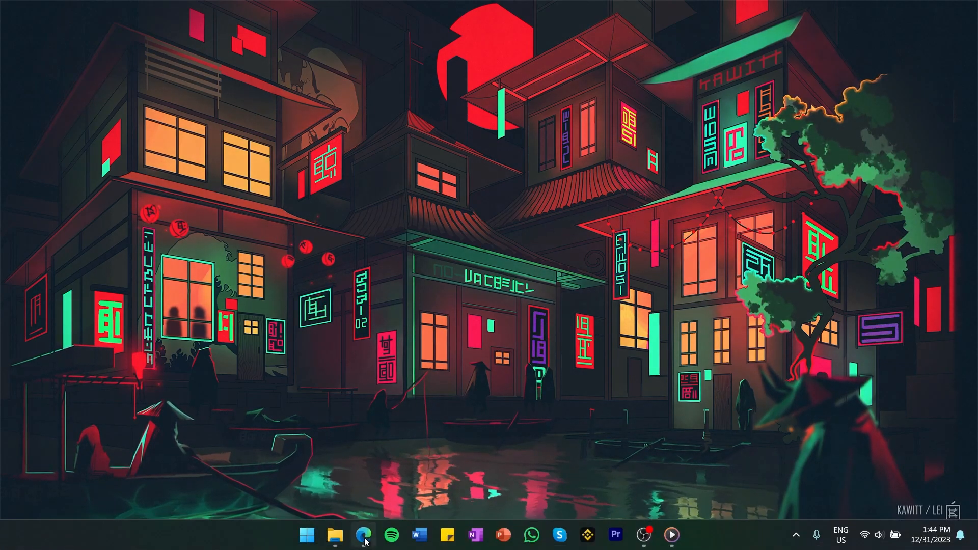
- Launch Microsoft Edge from the taskbar to reach the YouTube home feed
left_click(363, 535)
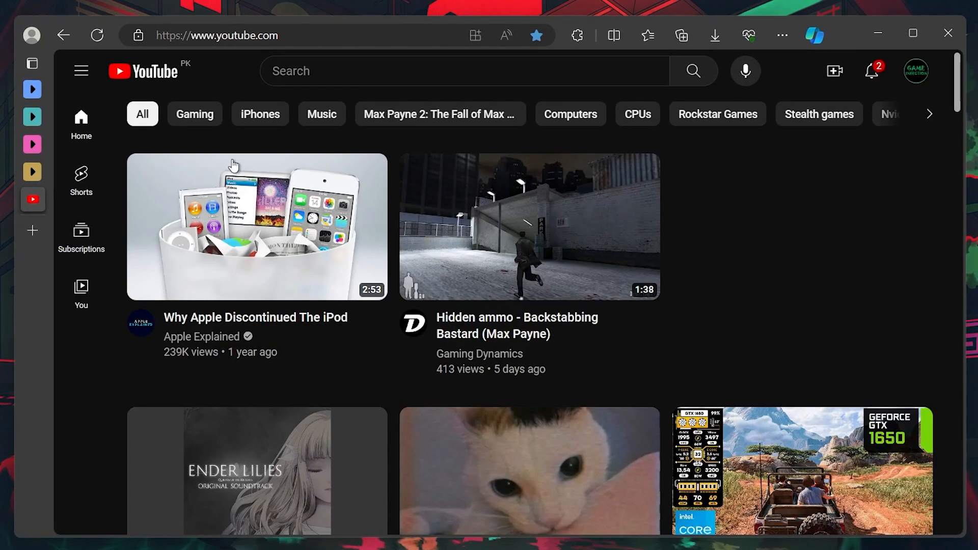
- Expand the YouTube side menu and show more entries under the You section
left_click(81, 71)
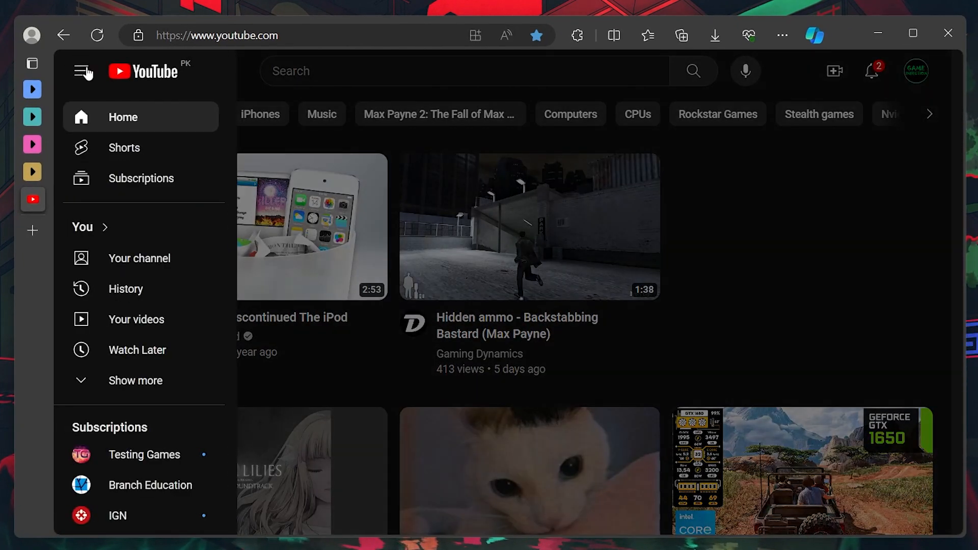
mouse_move(84, 226)
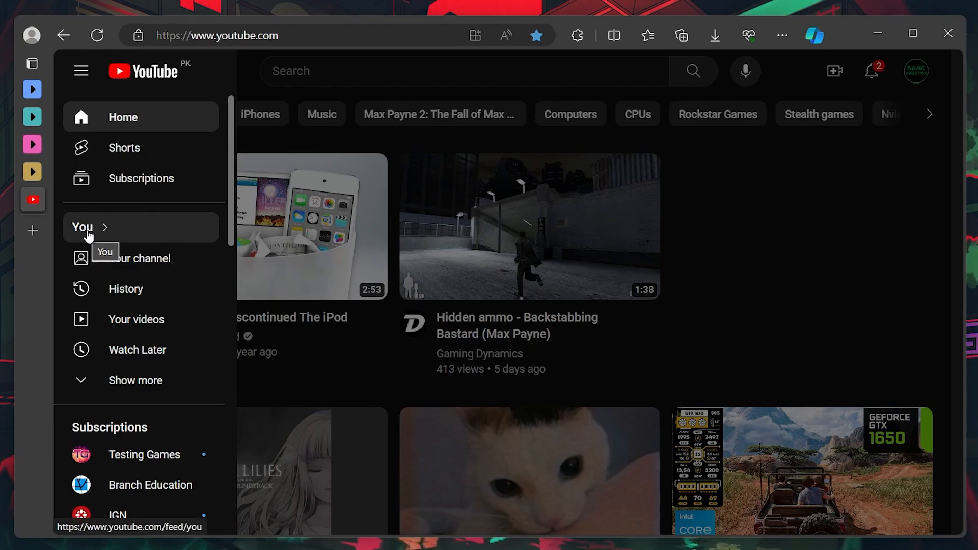
left_click(136, 380)
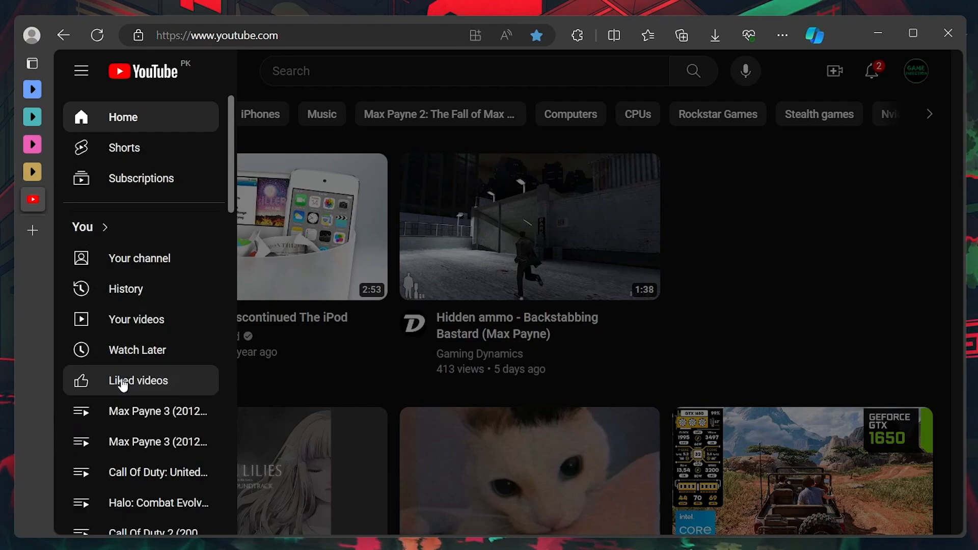
mouse_move(131, 390)
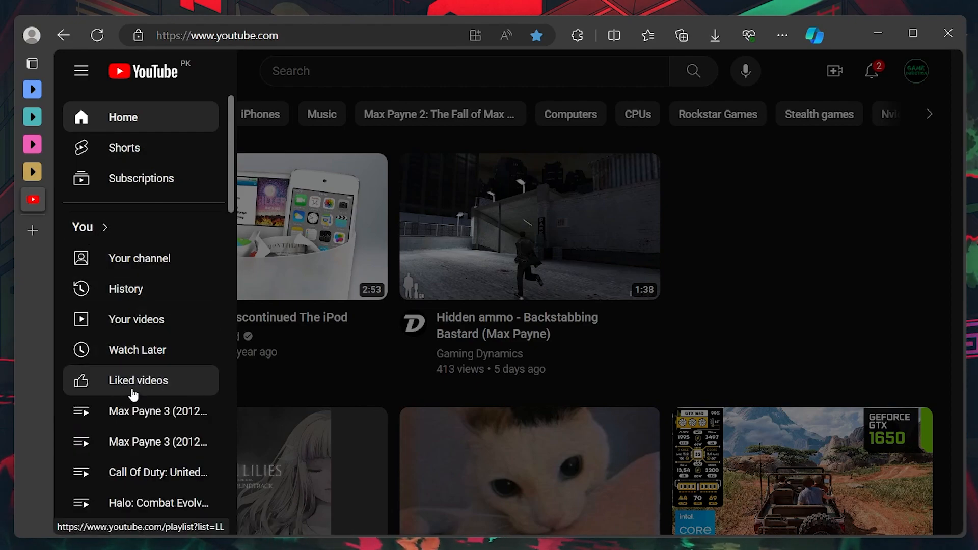
mouse_move(139, 381)
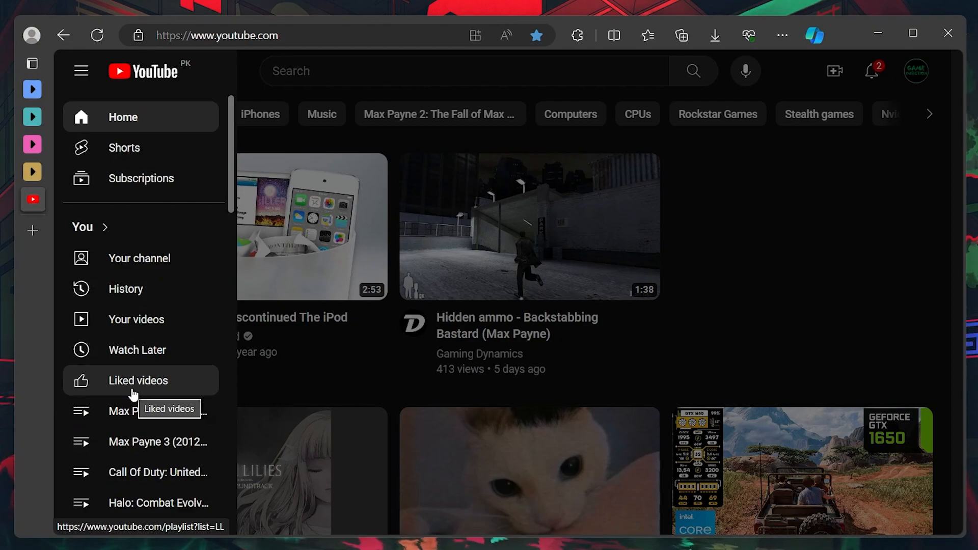
- Open the Liked videos playlist from the side menu
left_click(139, 380)
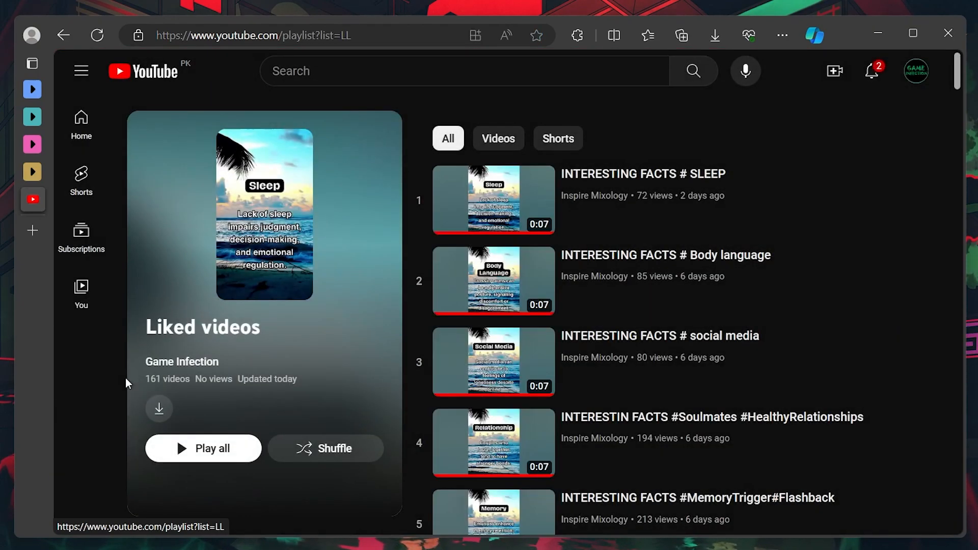
mouse_move(108, 392)
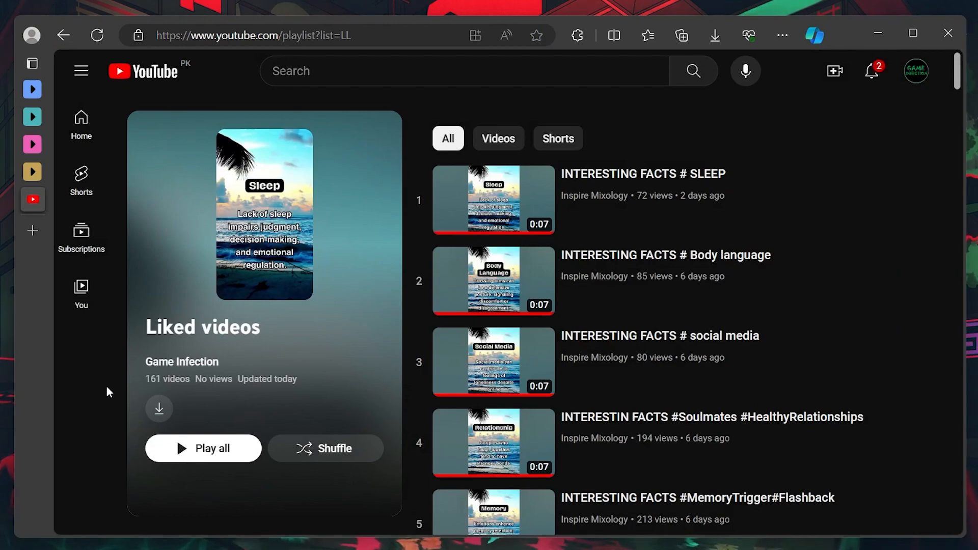
mouse_move(138, 392)
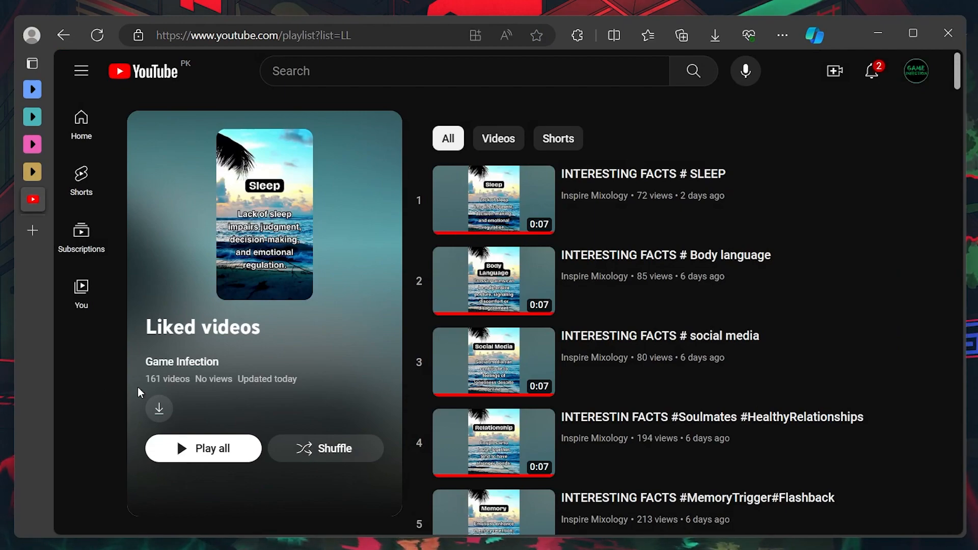
mouse_move(172, 392)
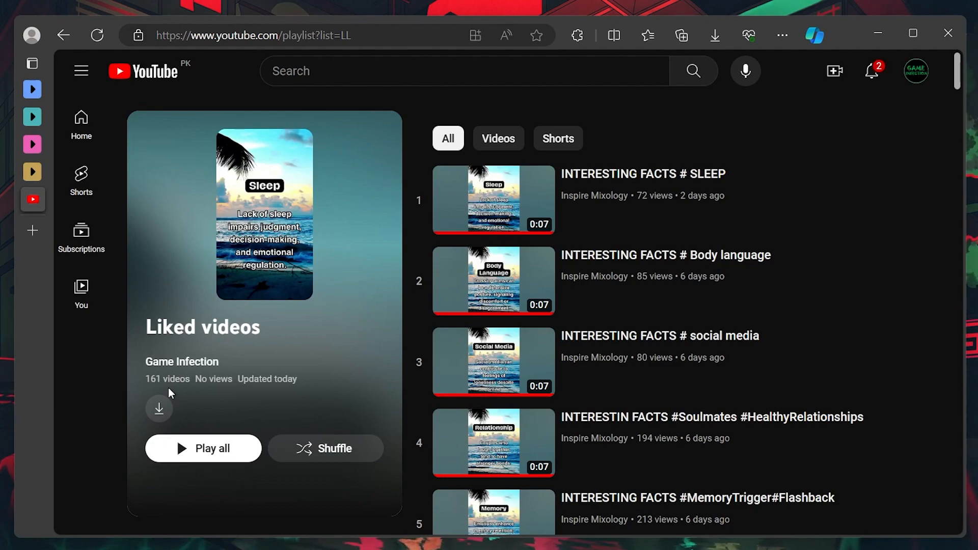
mouse_move(492, 200)
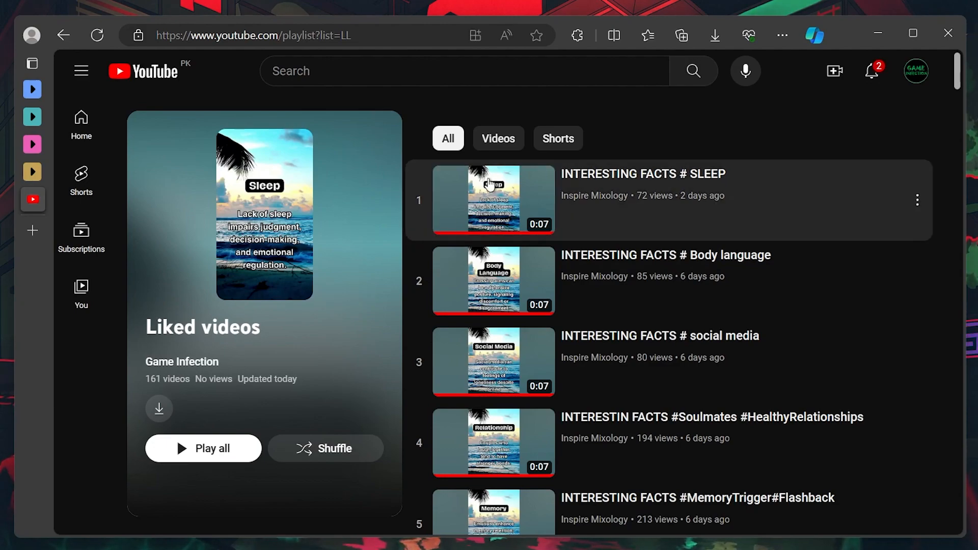
mouse_move(556, 138)
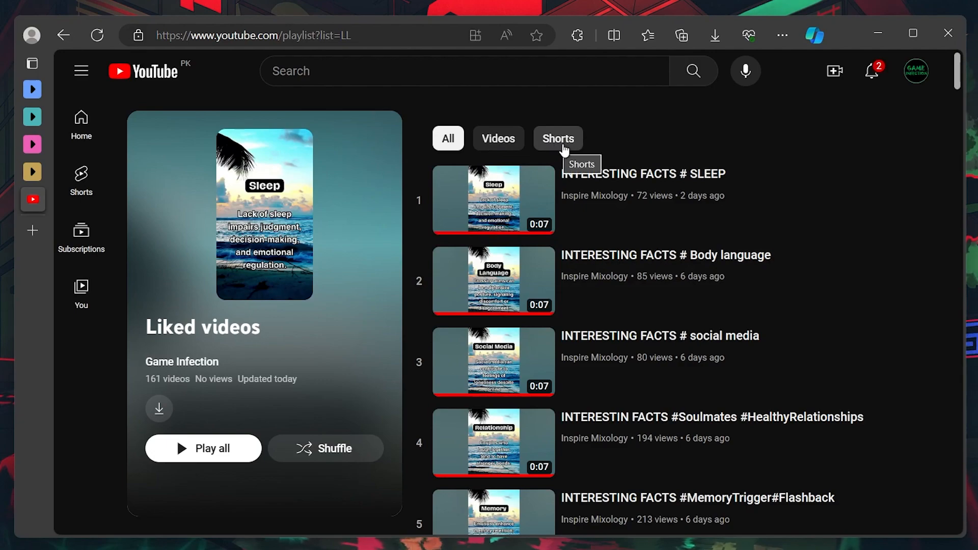
mouse_move(555, 166)
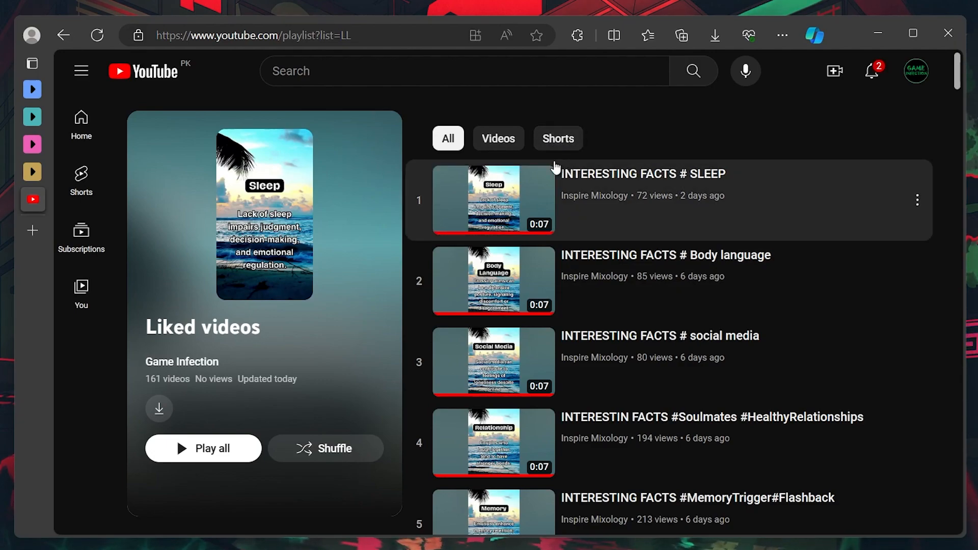
- Filter the Liked videos playlist by Videos, then switch the filter to Shorts
left_click(498, 138)
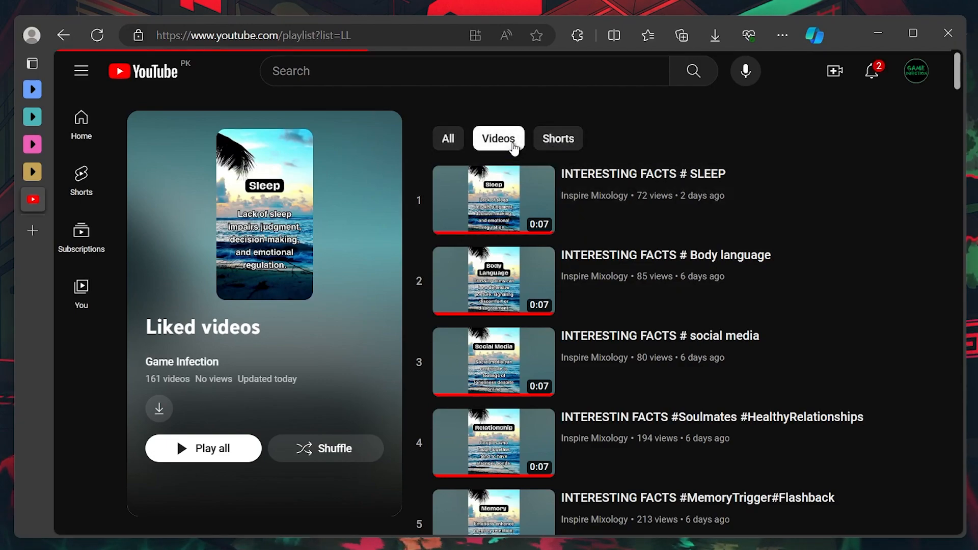
left_click(556, 137)
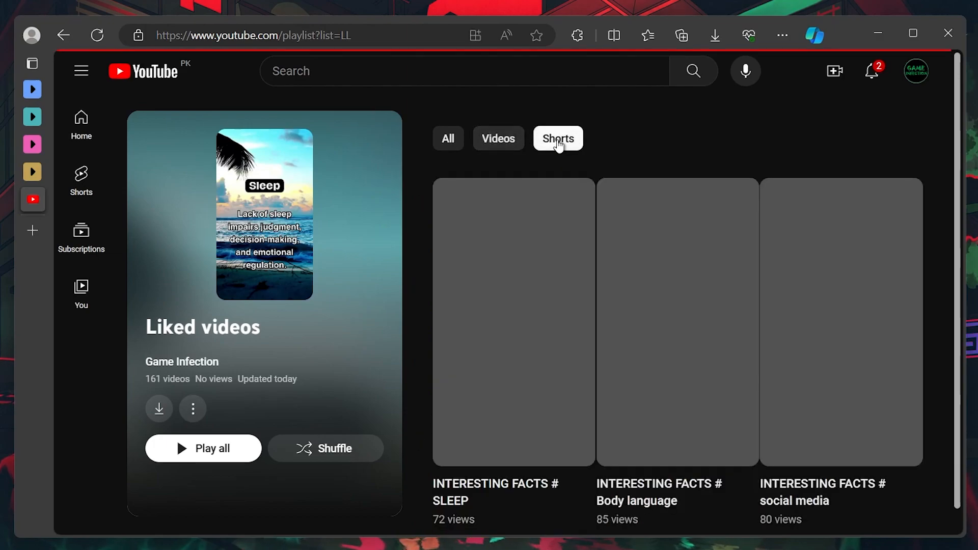